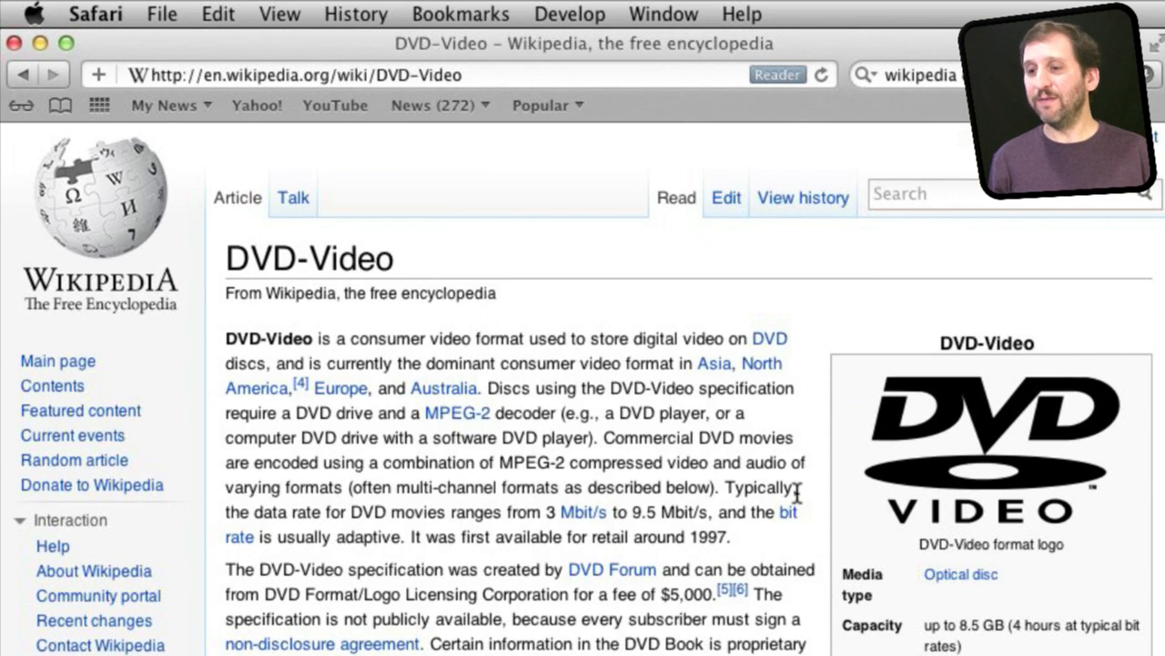
Open the Export Movie settings for Sample Project from the Share menu.
scroll(down, 3)
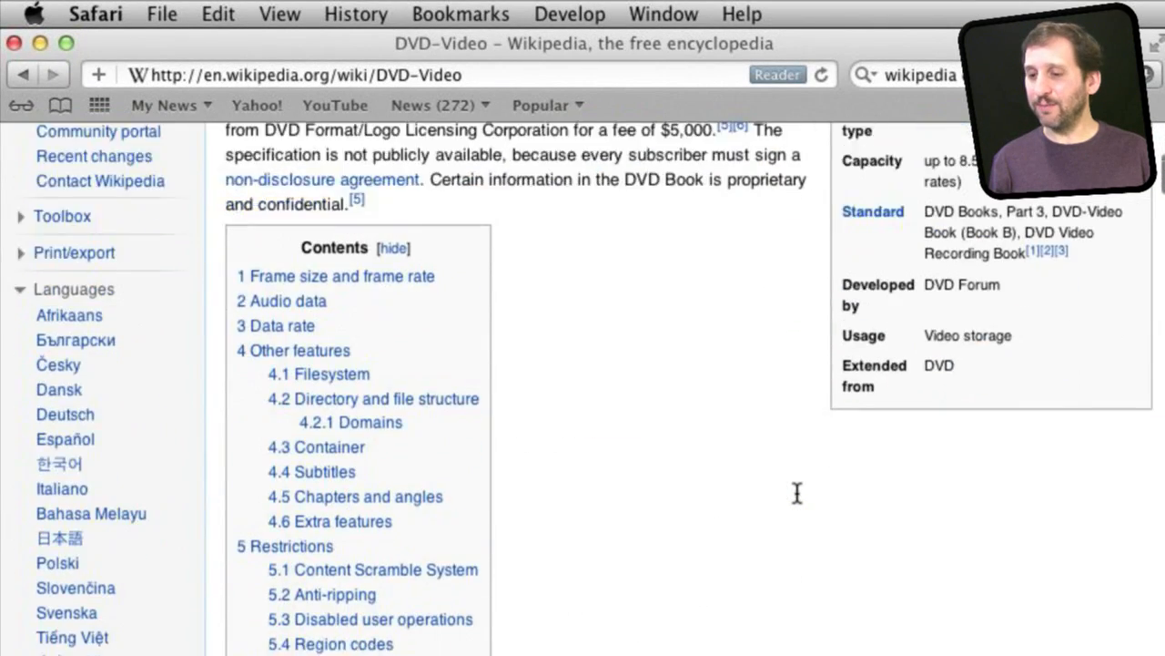
scroll(down, 3)
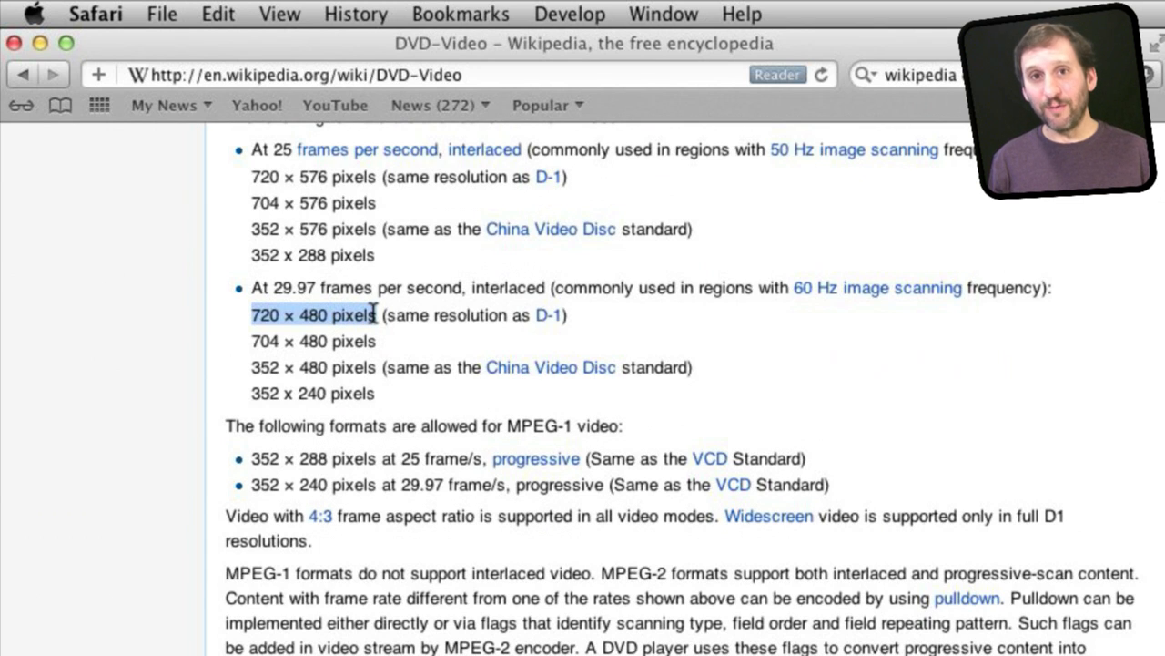
mouse_move(359, 457)
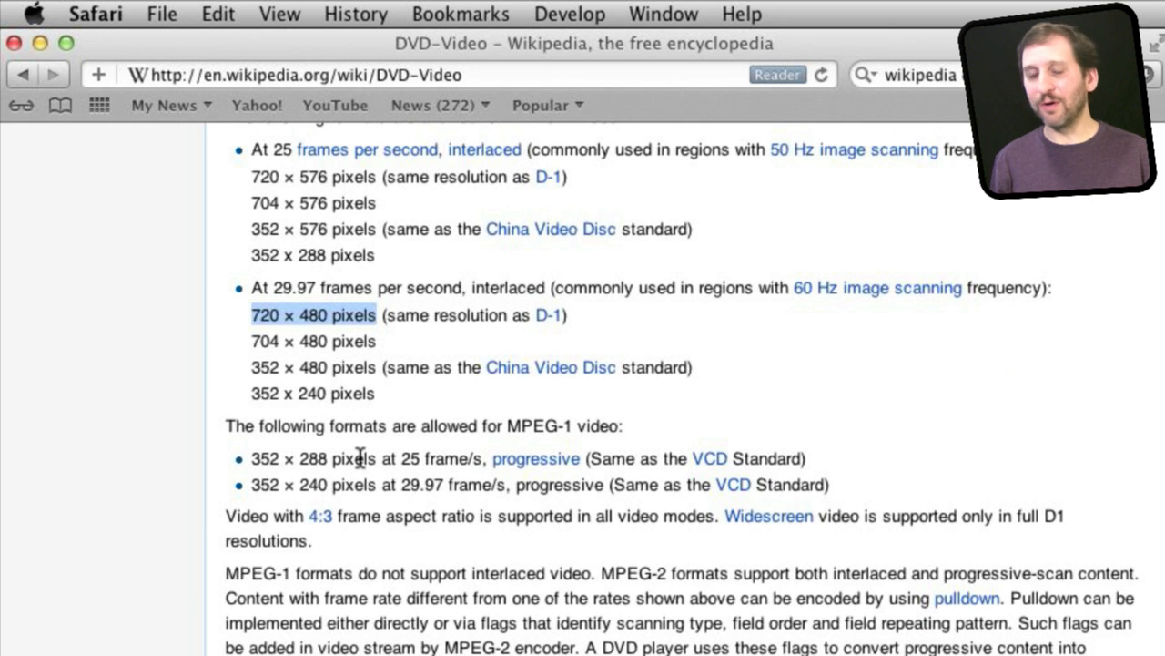
scroll(down, 3)
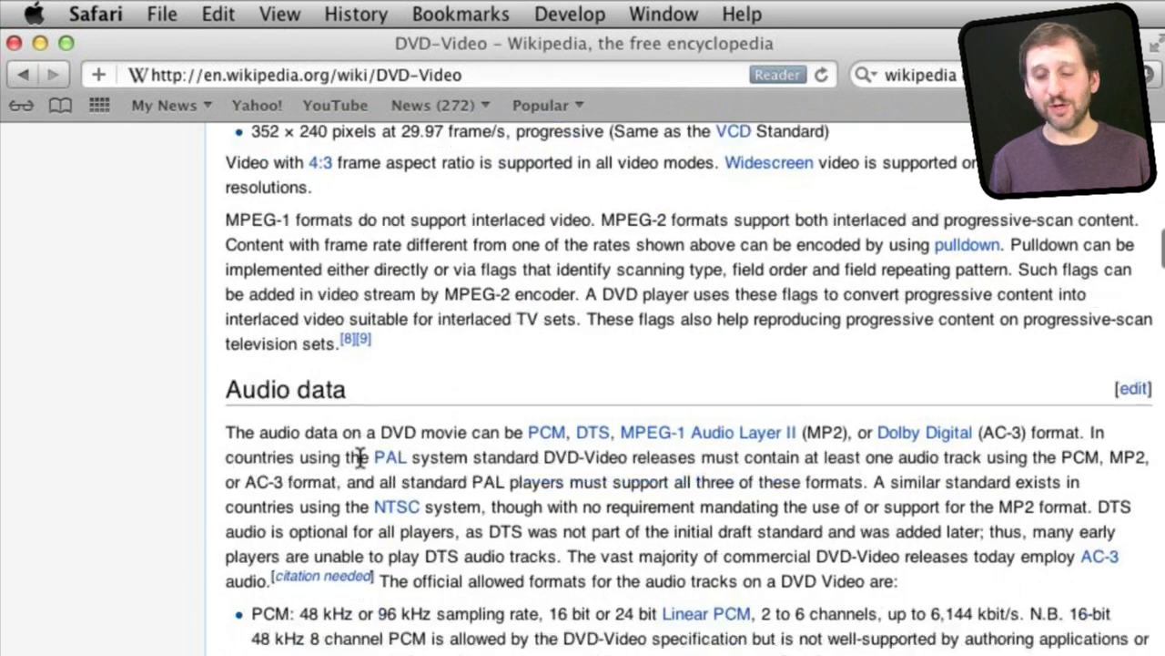
scroll(down, 3)
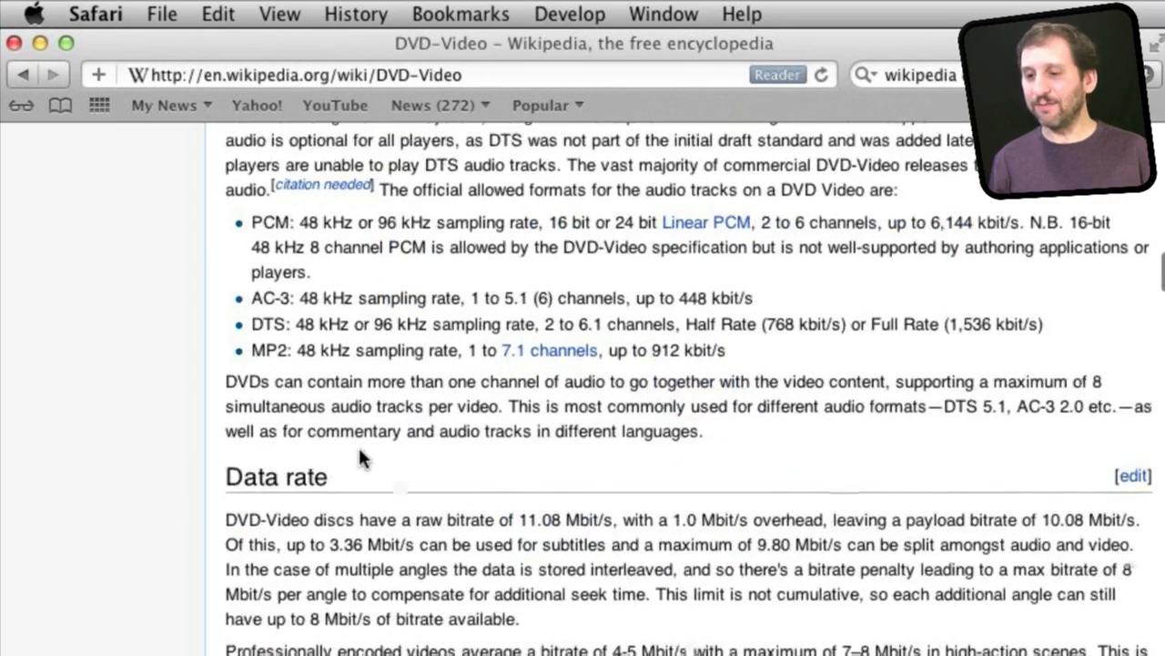
scroll(down, 3)
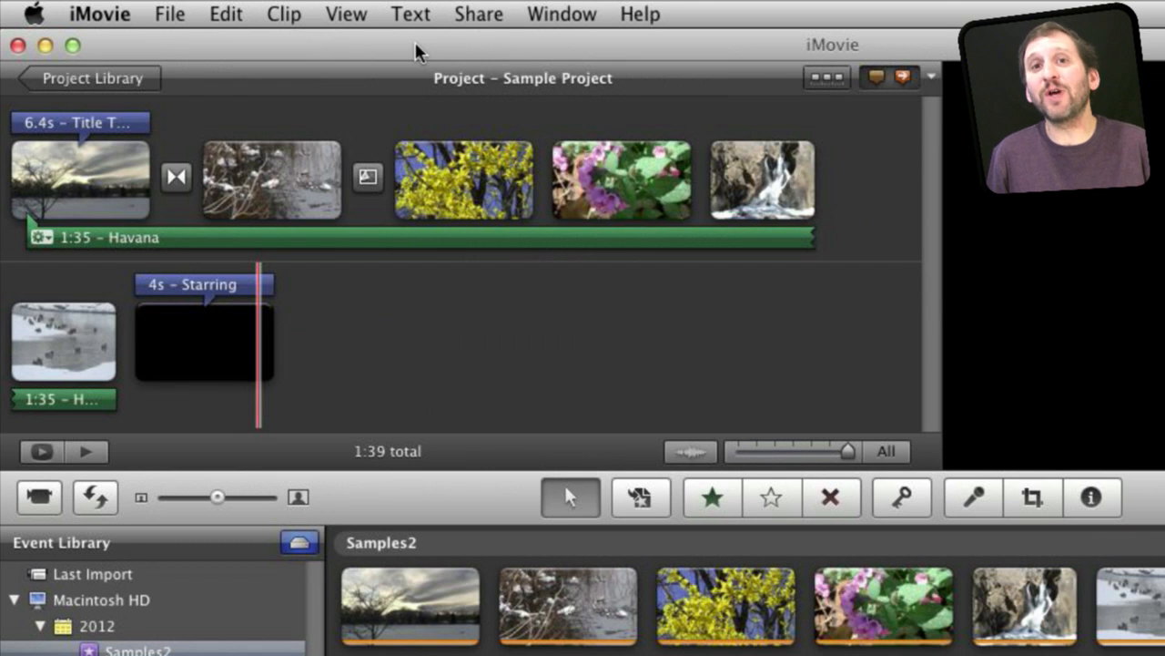
mouse_move(466, 36)
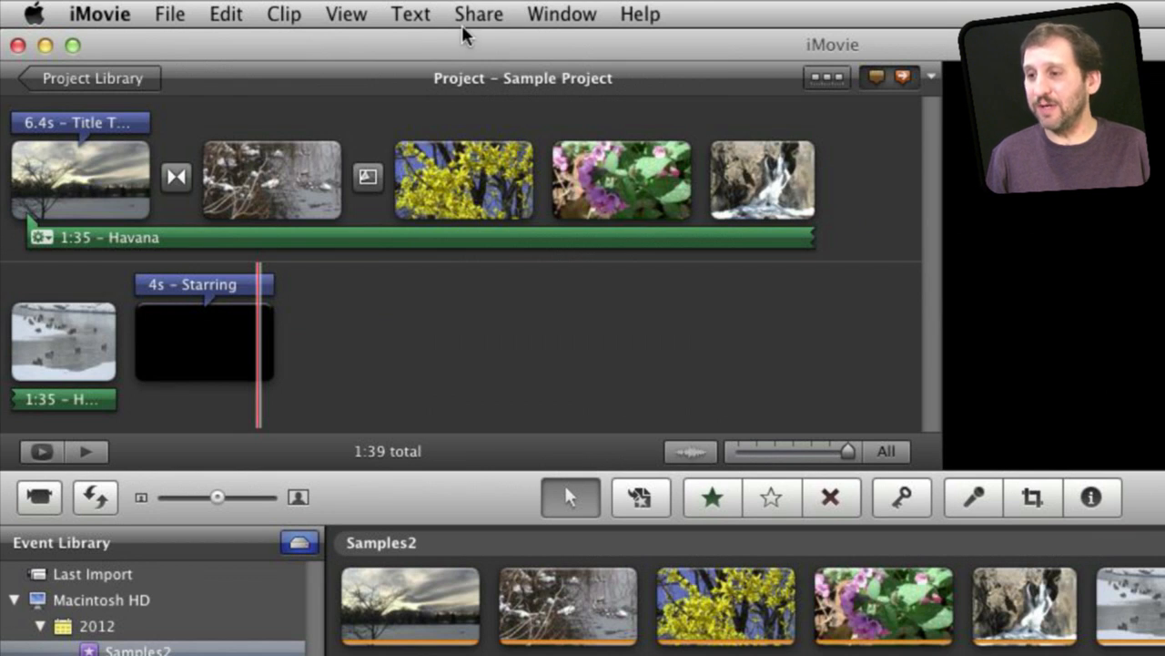
click(479, 14)
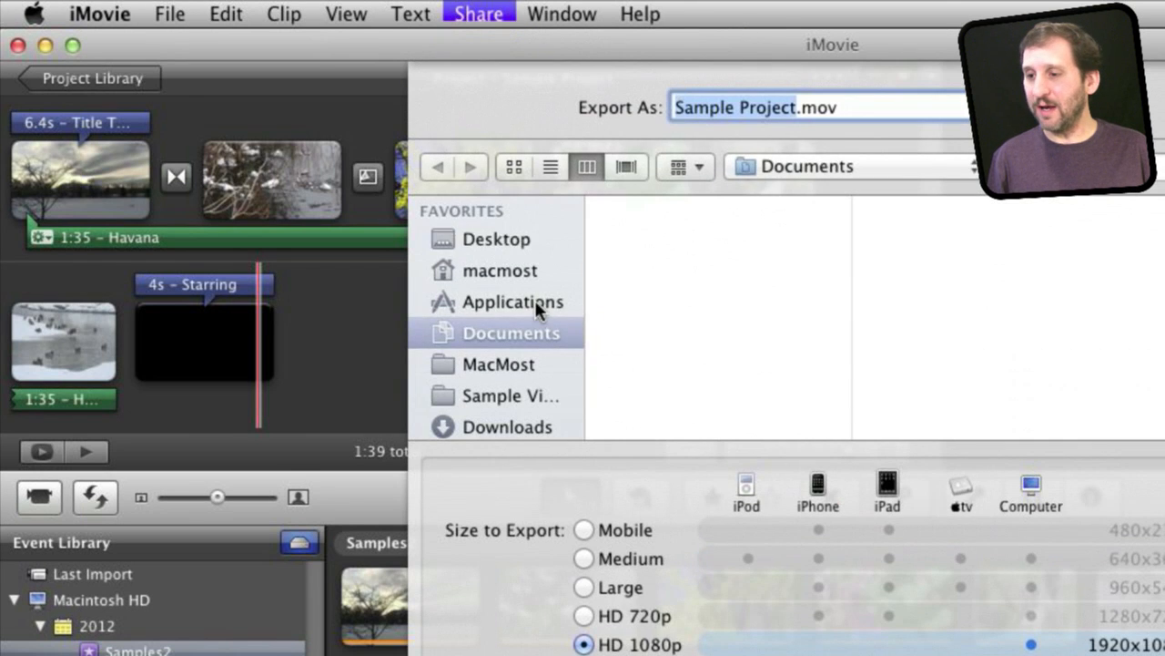
Choose Desktop in the Favorites sidebar as the save location for Sample Project.mov.
click(499, 239)
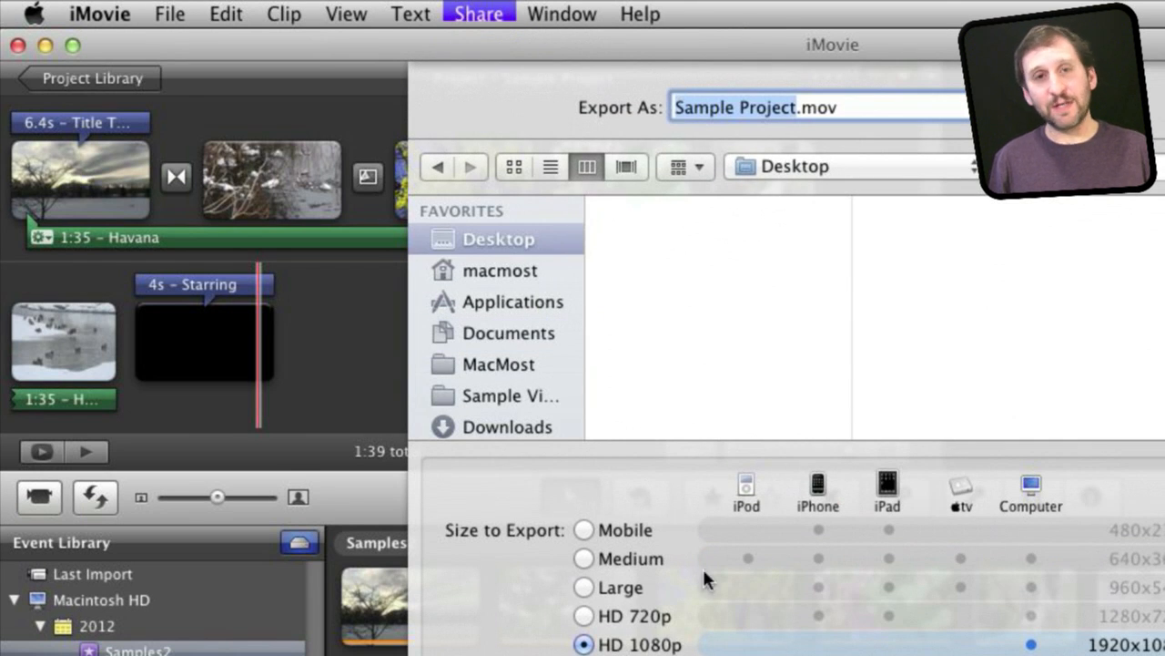
mouse_move(596, 532)
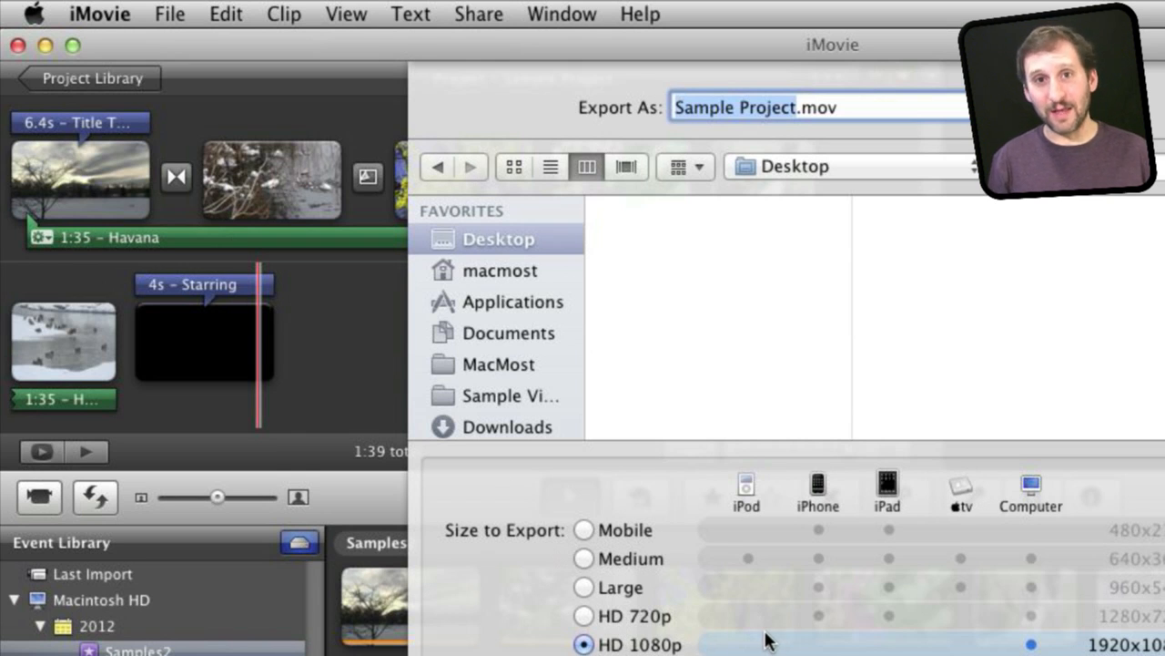
mouse_move(590, 621)
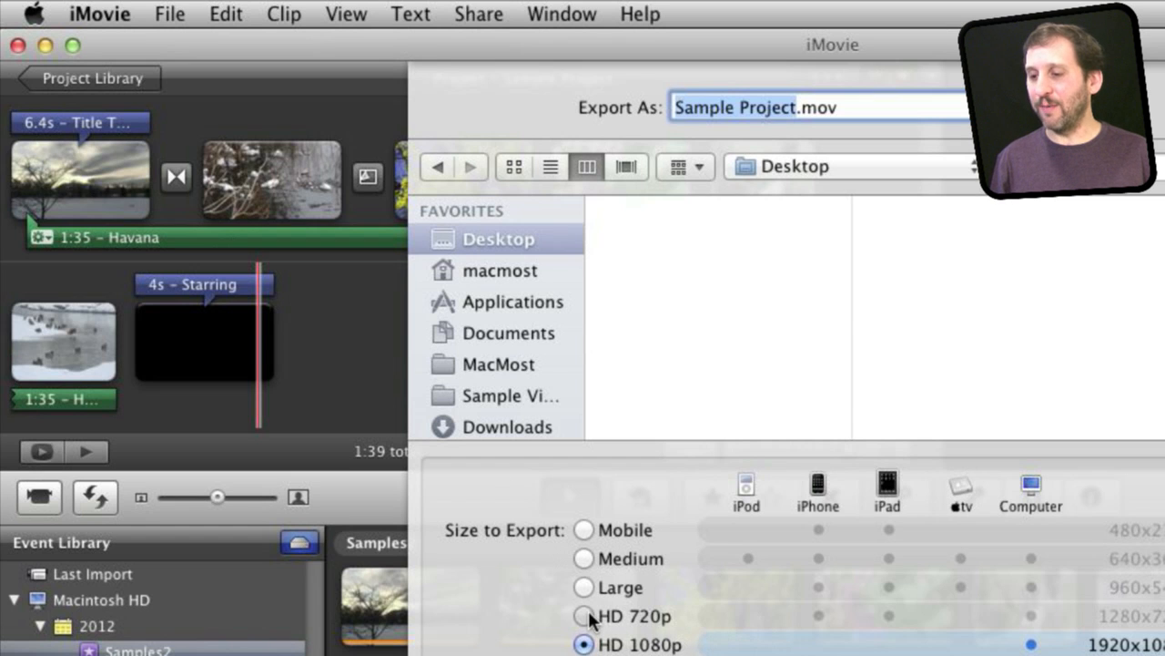
click(584, 615)
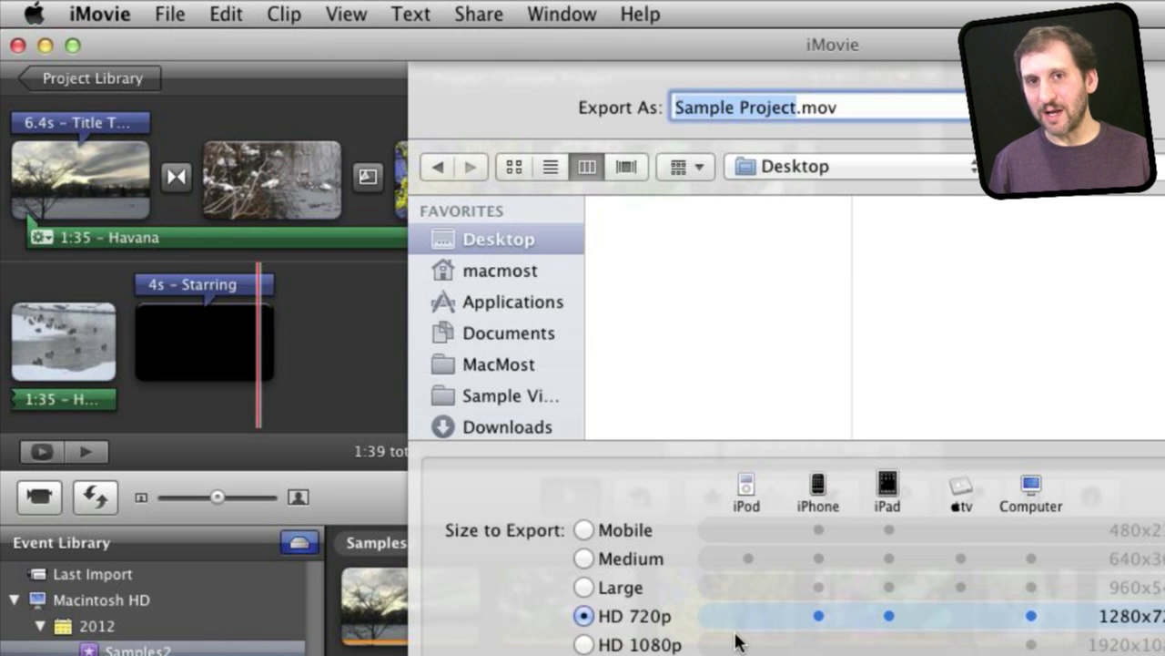
mouse_move(583, 646)
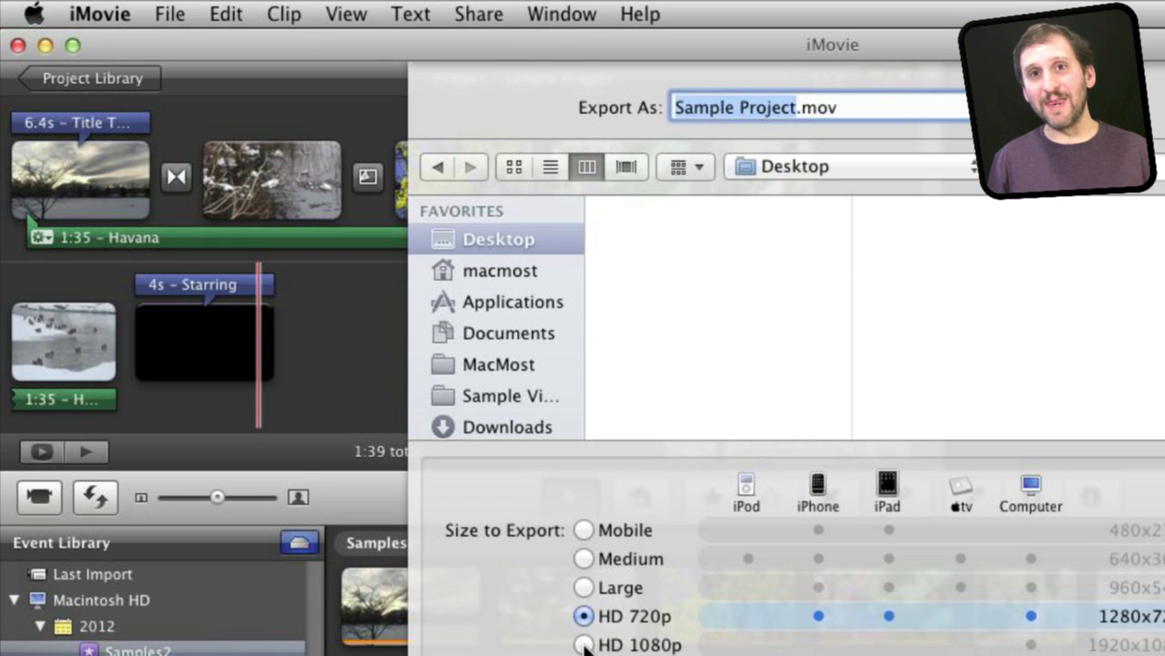
click(583, 643)
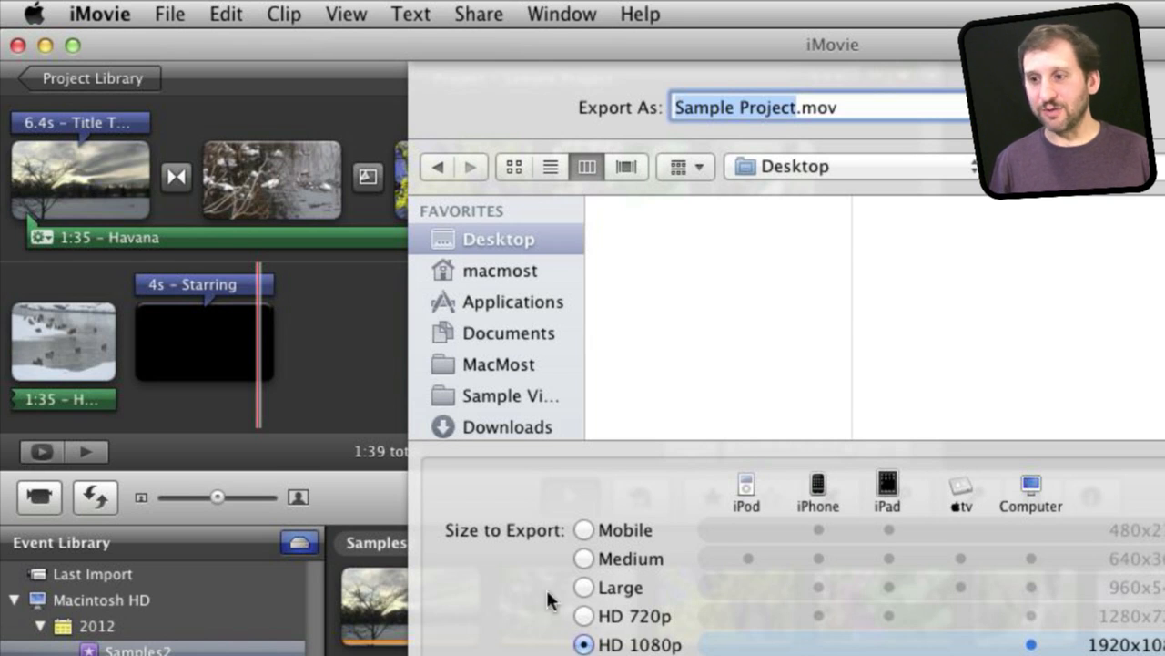
mouse_move(280, 312)
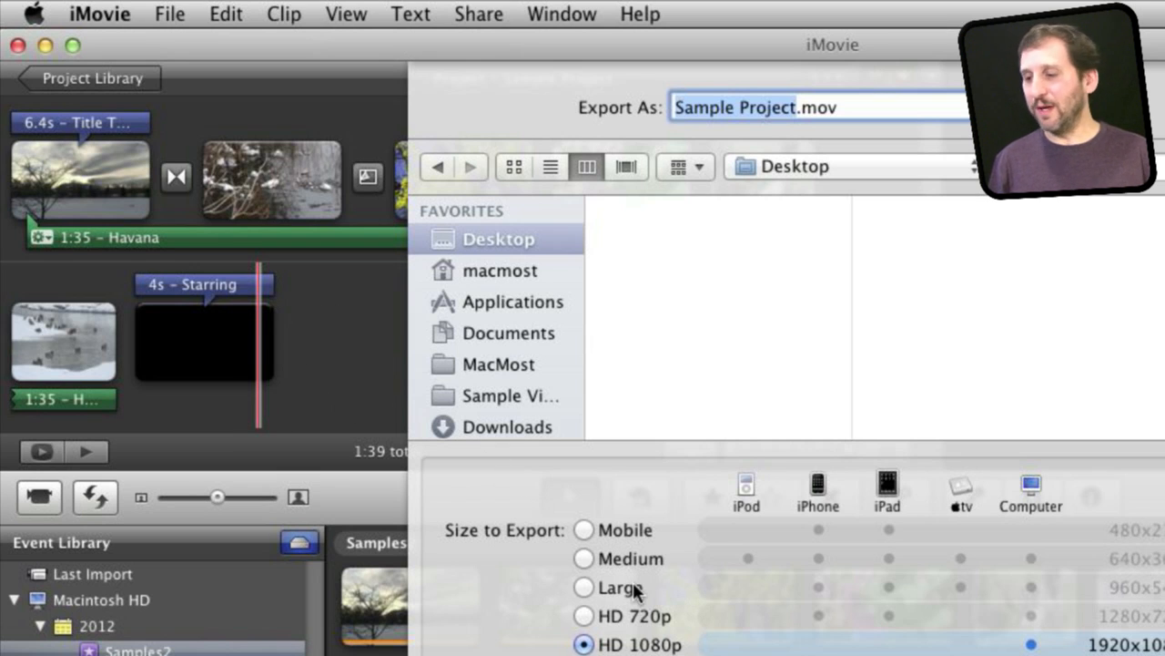
mouse_move(573, 637)
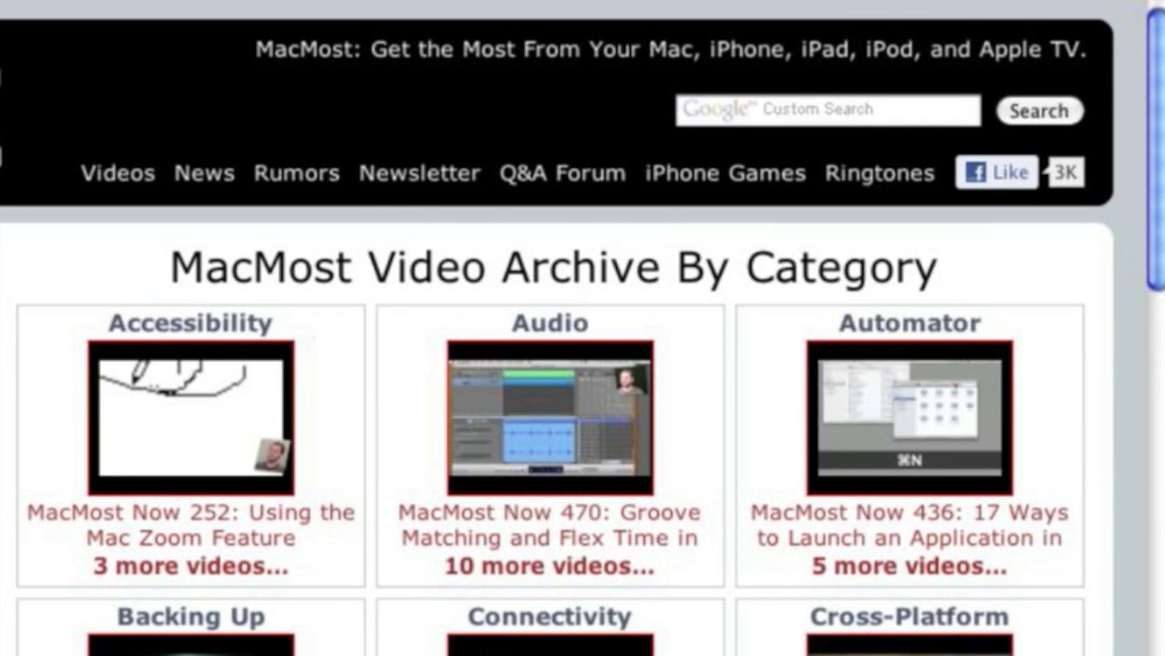
mouse_move(148, 139)
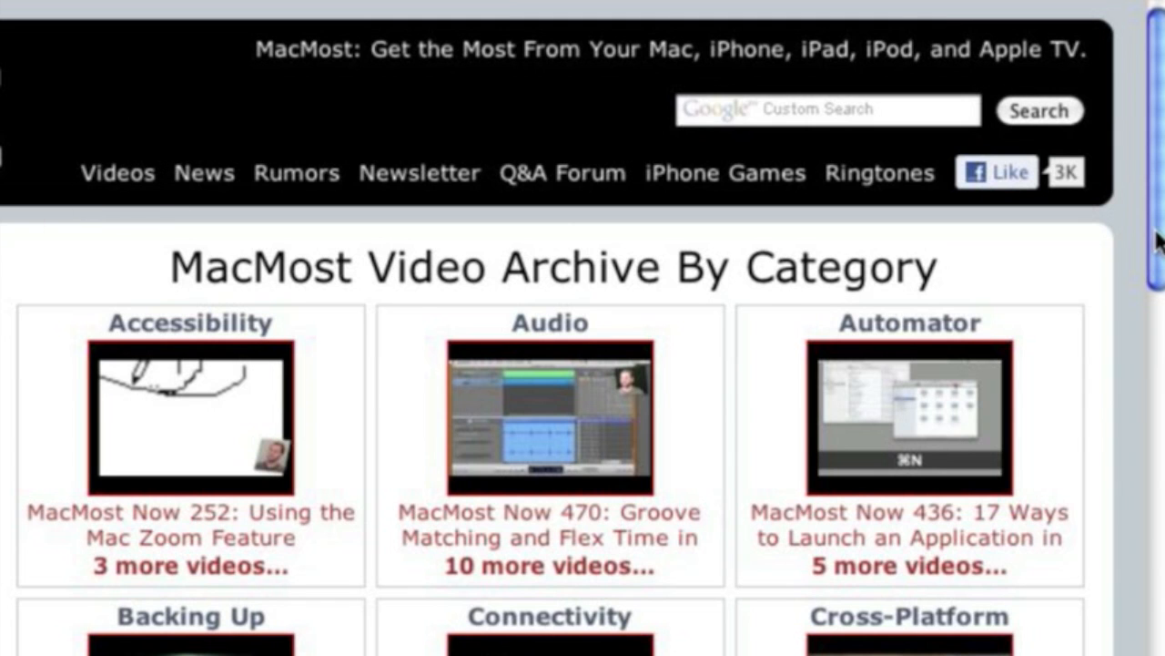
scroll(down, 3)
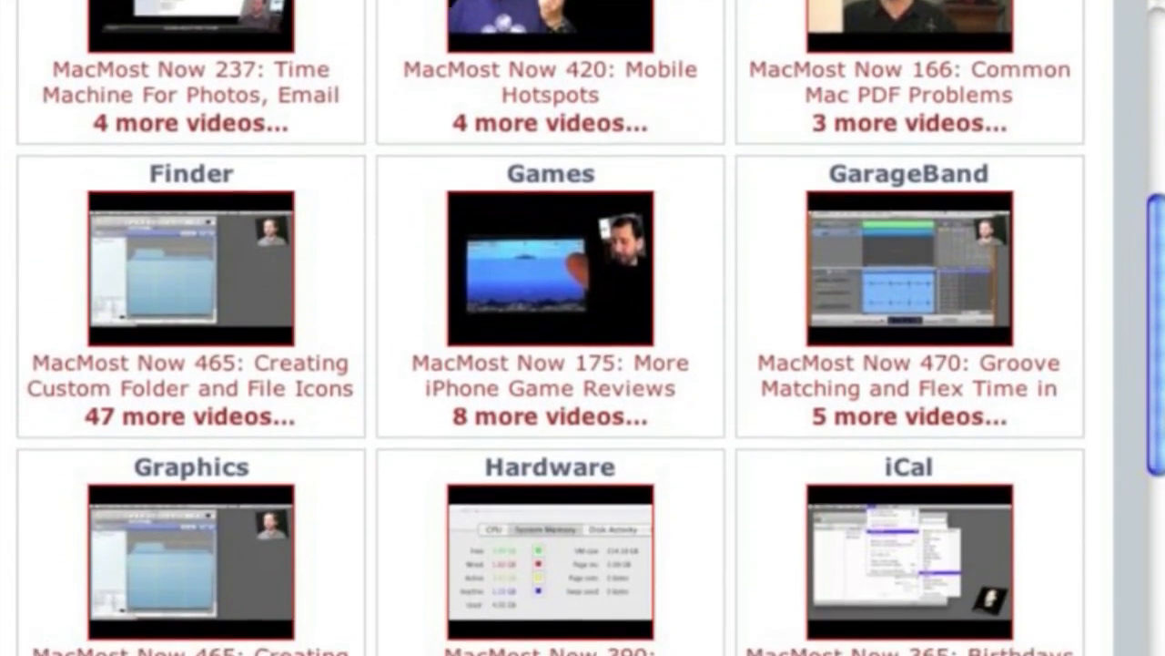
scroll(down, 3)
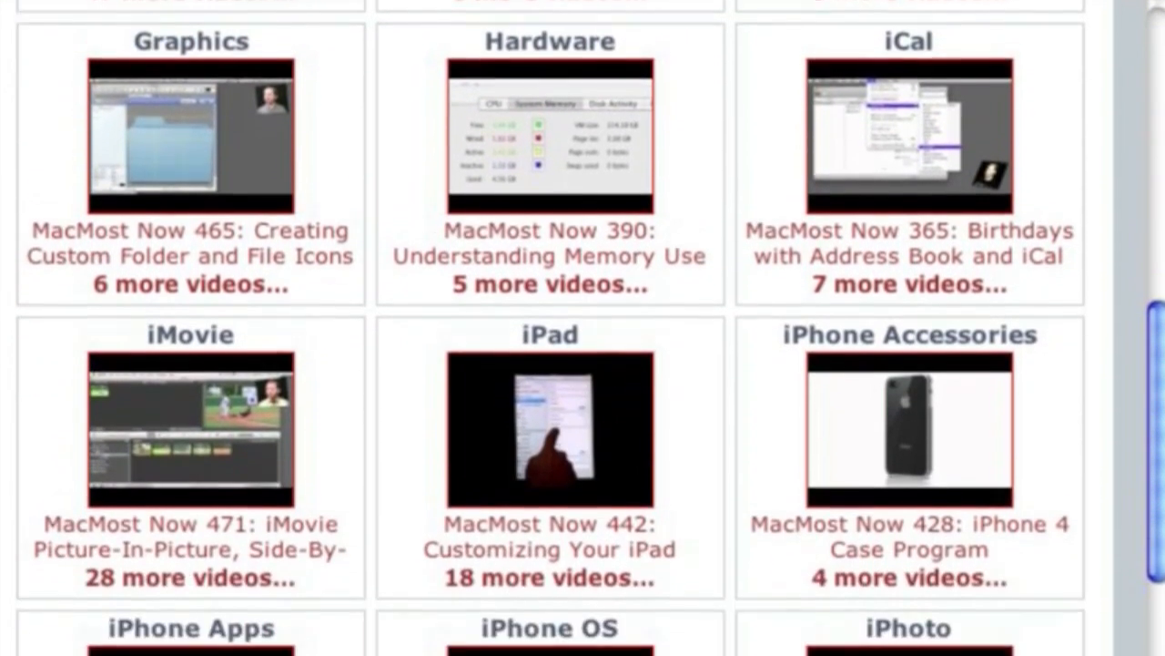